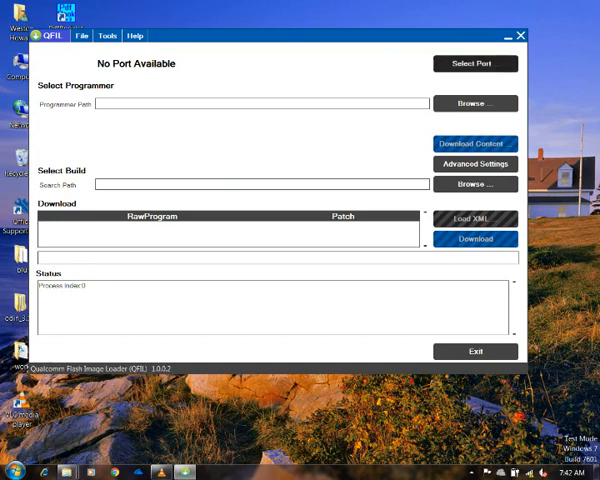
Check Select Port for a connected phone and dismiss the empty port list
click(476, 64)
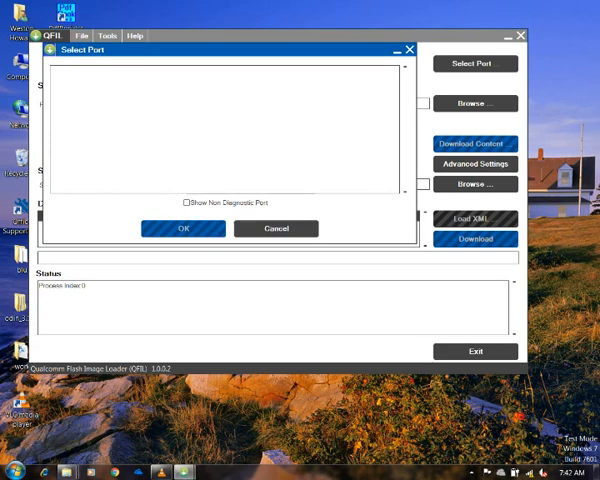
click(182, 228)
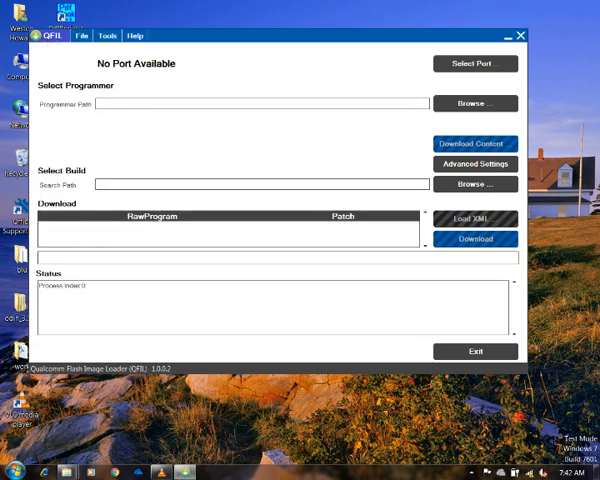
Load prog_emmc_firehose_8937_ddr.mbn as the programmer file
click(476, 104)
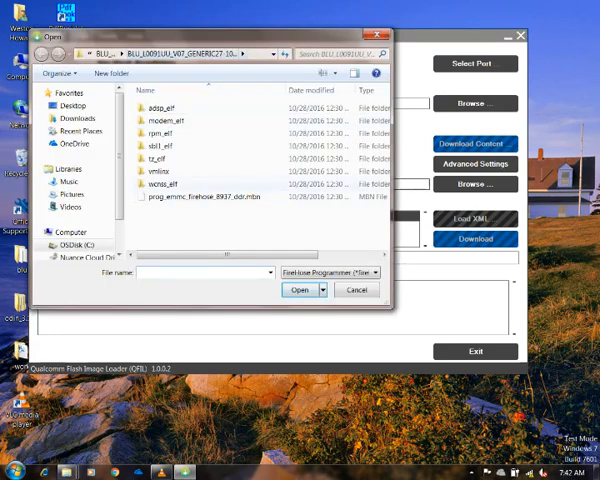
click(220, 196)
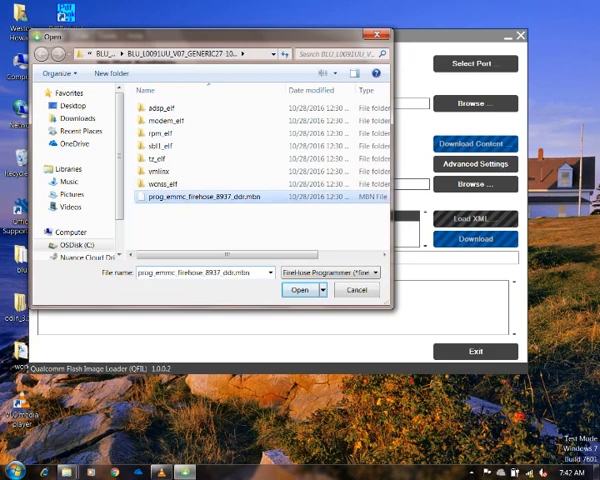
click(300, 290)
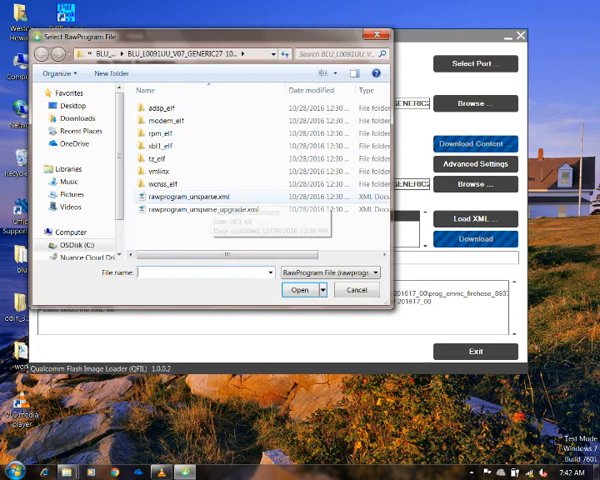
Load rawprogram_unsparse.xml and patch0.xml as the rawprogram and patch files
click(200, 196)
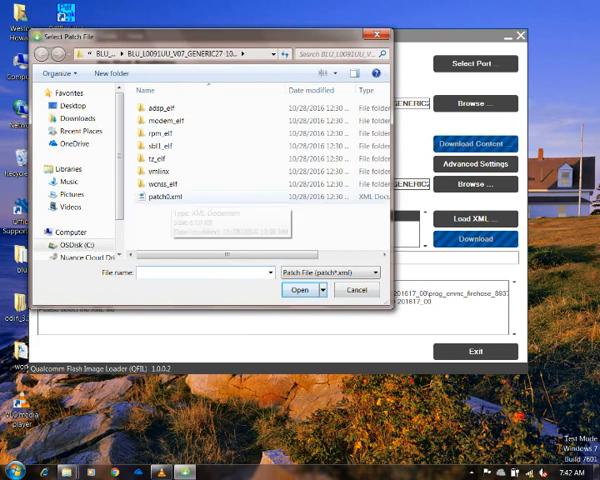
click(174, 196)
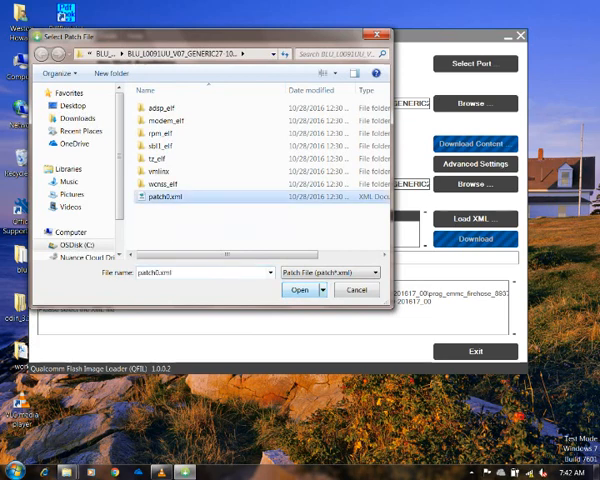
click(300, 290)
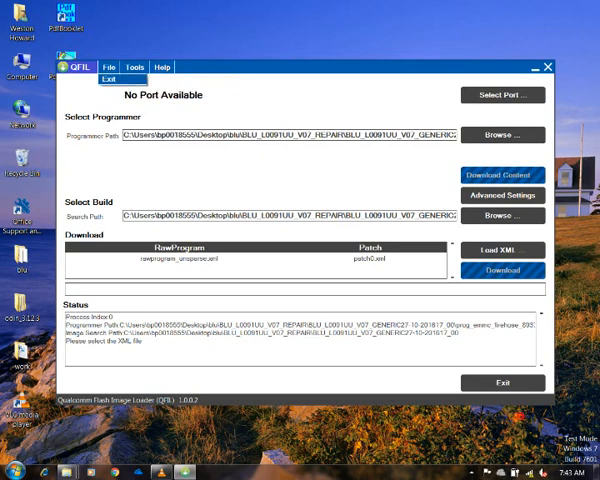
Close QFIL and show All Programs from the Start menu
click(102, 72)
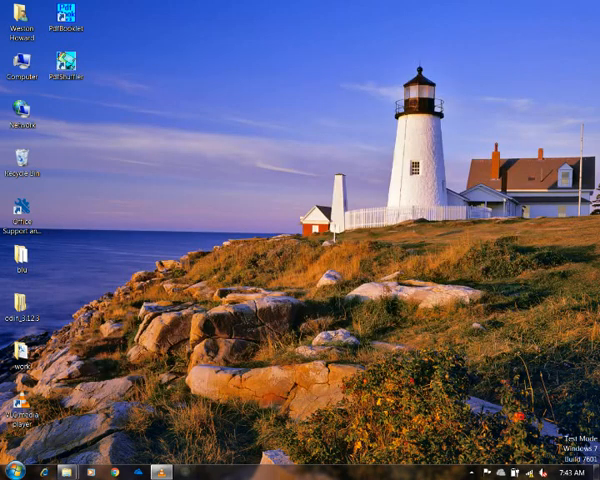
click(10, 470)
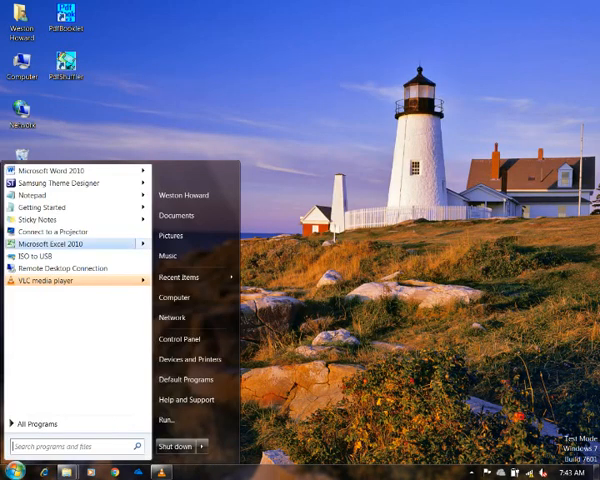
click(44, 424)
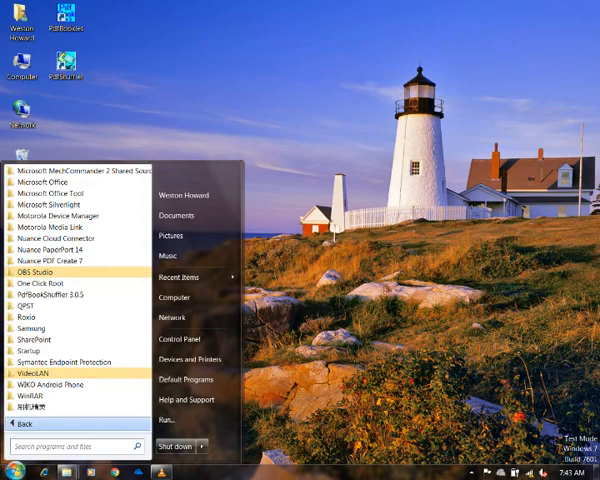